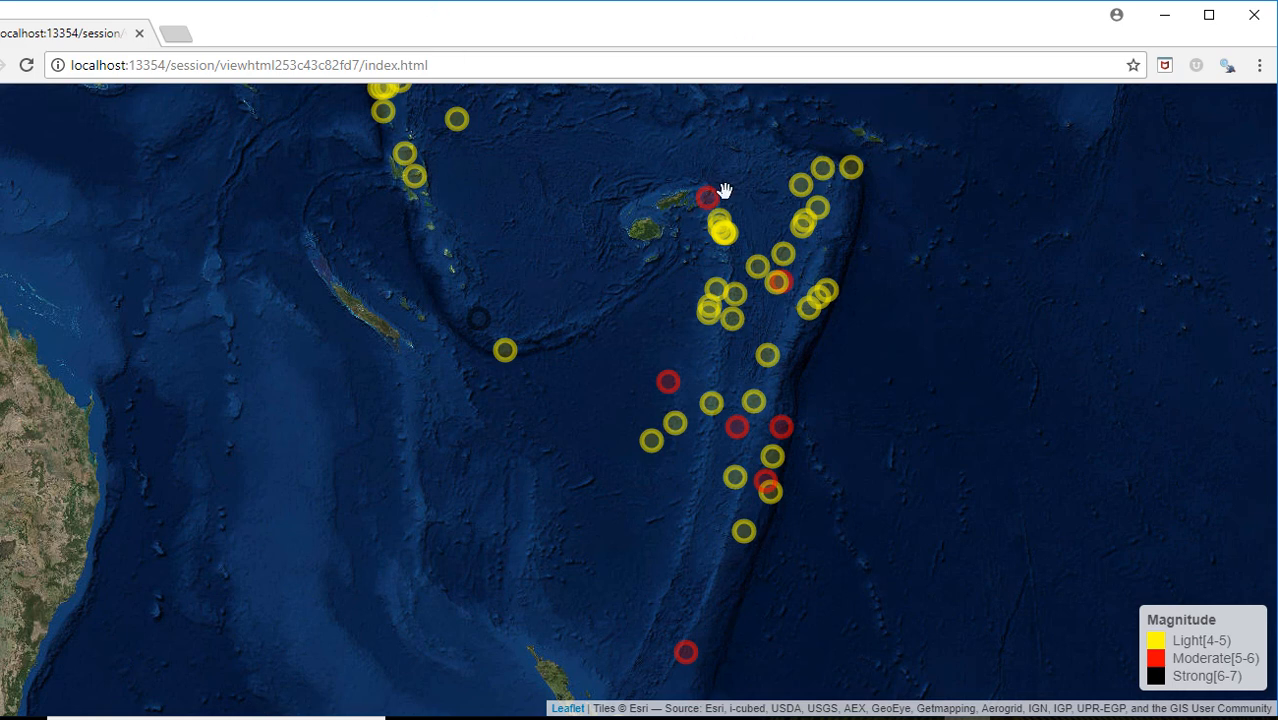
mouse_move(735, 320)
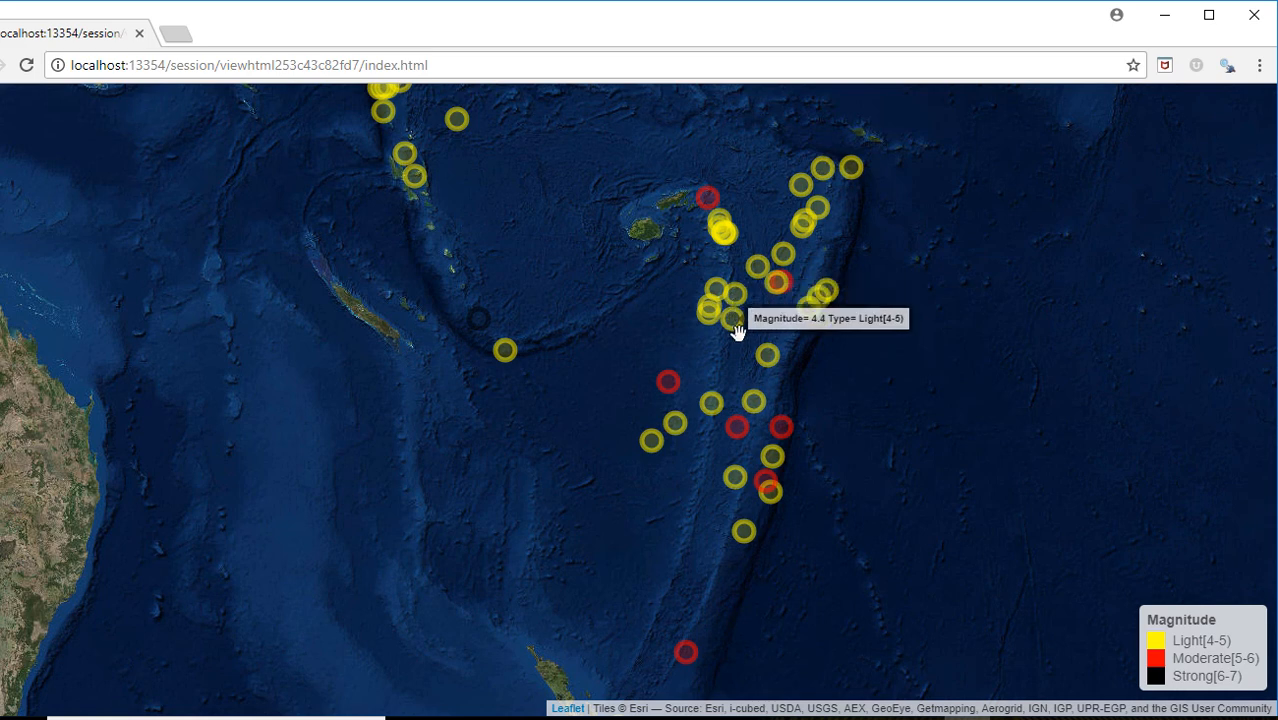
mouse_move(819, 379)
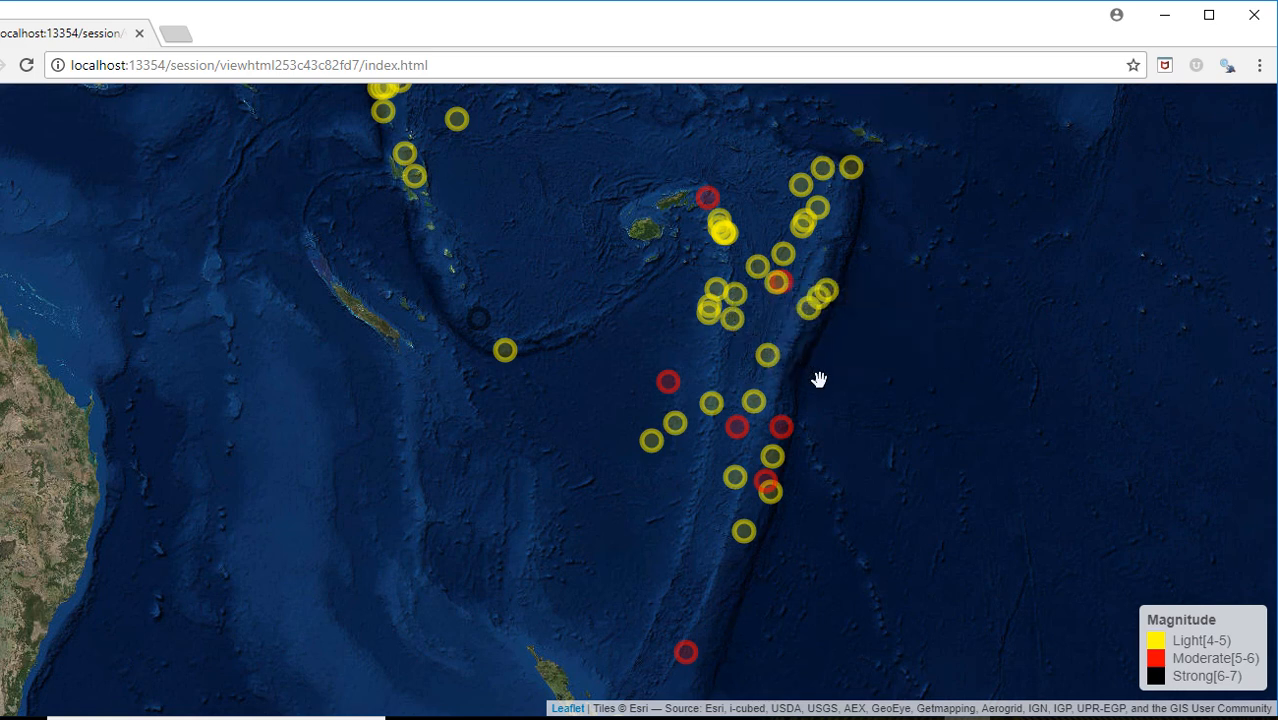
mouse_move(1131, 612)
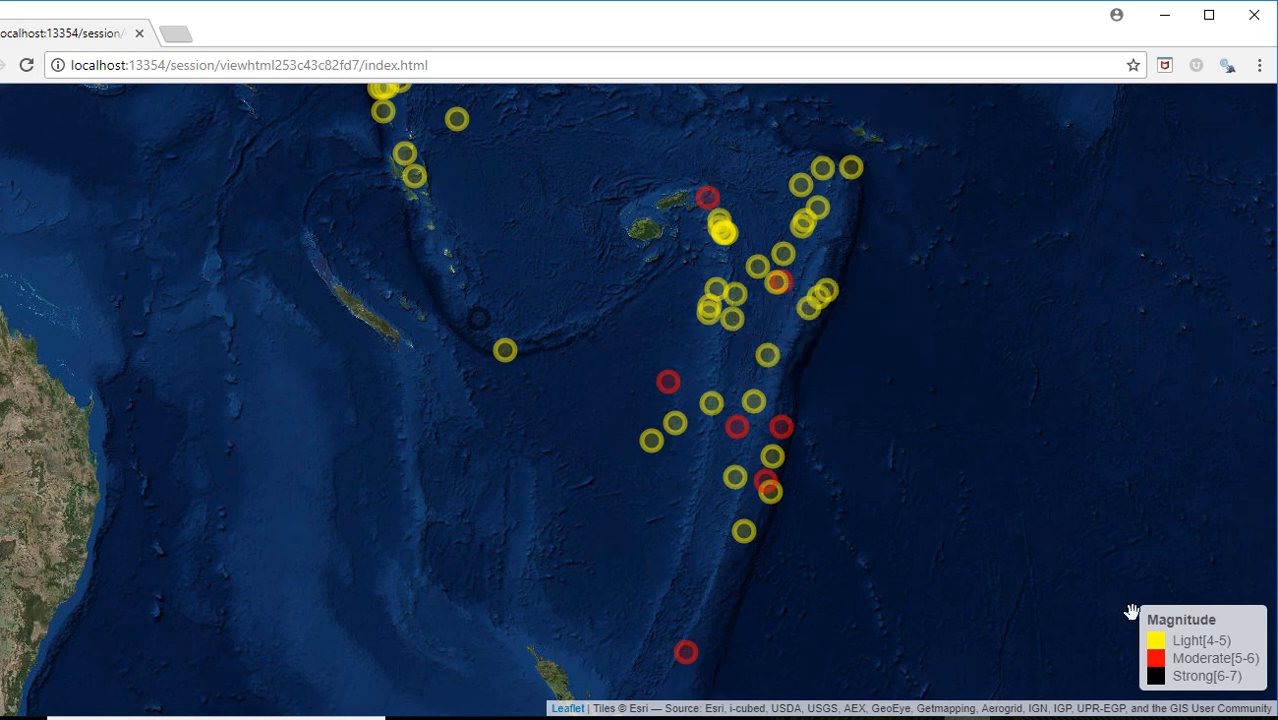
mouse_move(1170, 647)
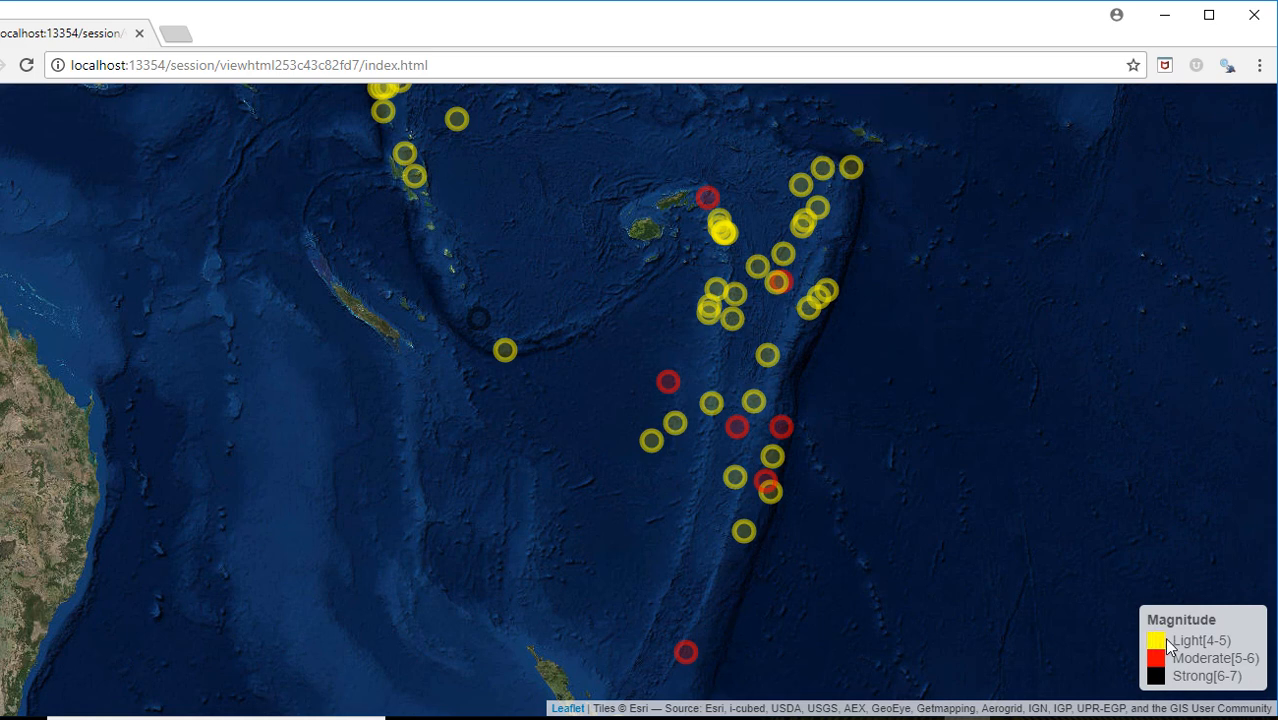
mouse_move(803, 143)
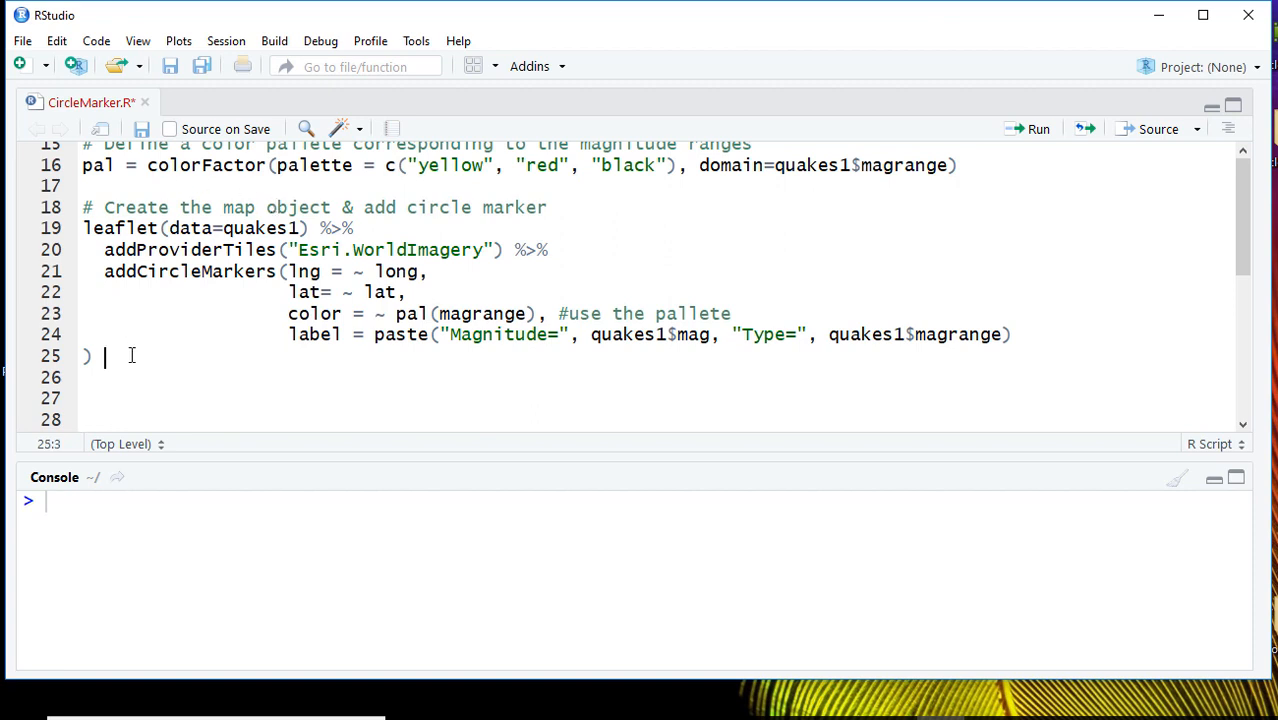
Step: Pipe the circle-marker call with %>% into a new addLegend line
text(%>%)
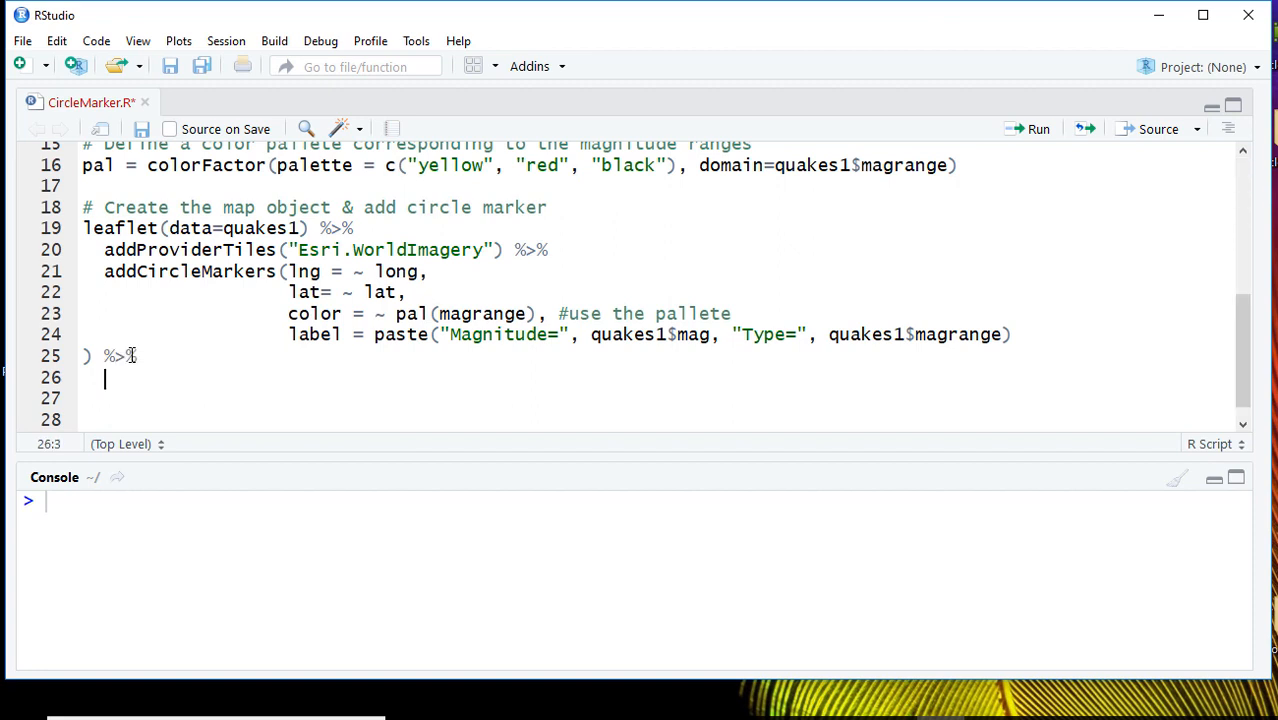
text(addle)
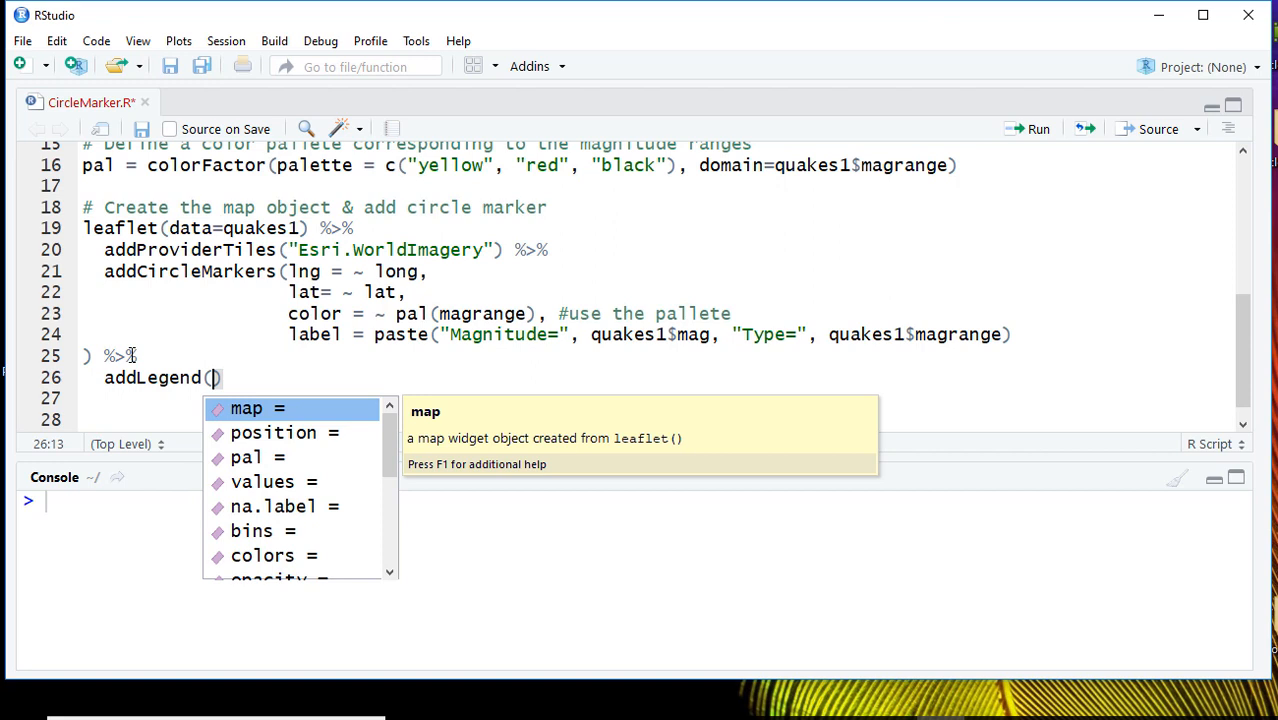
Step: Fill addLegend with position = "bottomright", pal = pal, and values = ~magrange
key(Down)
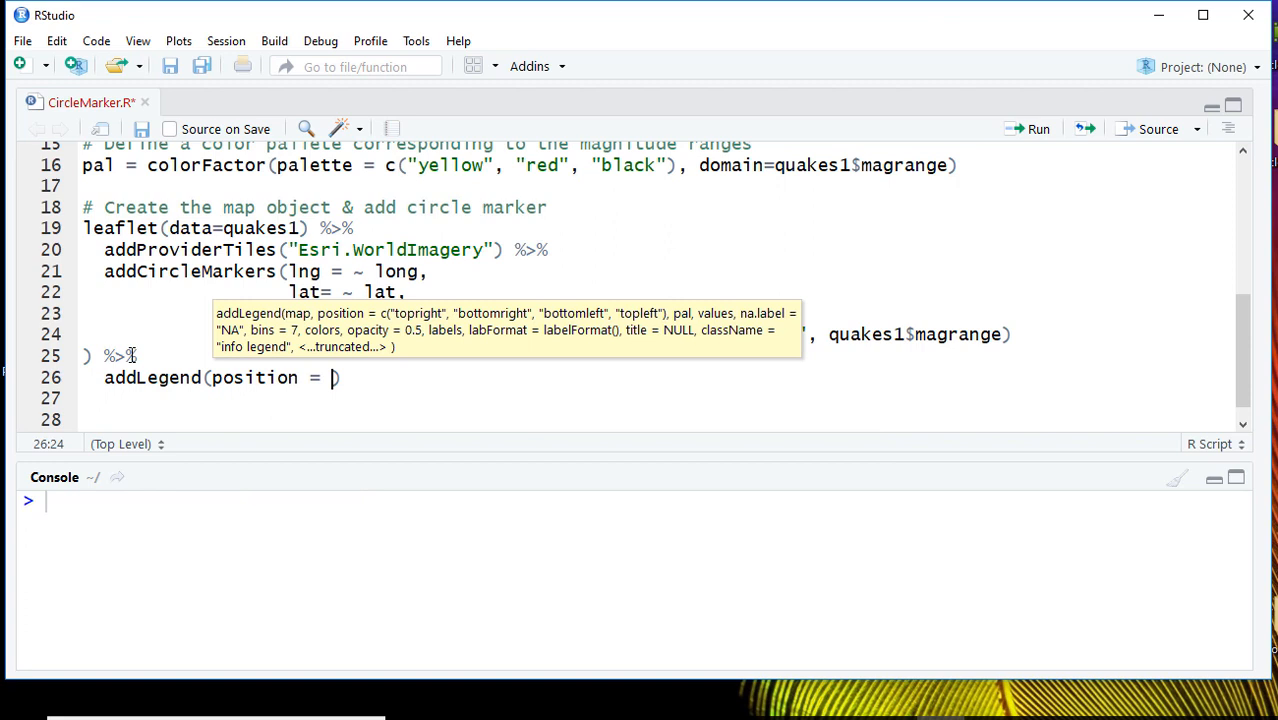
text("bott)
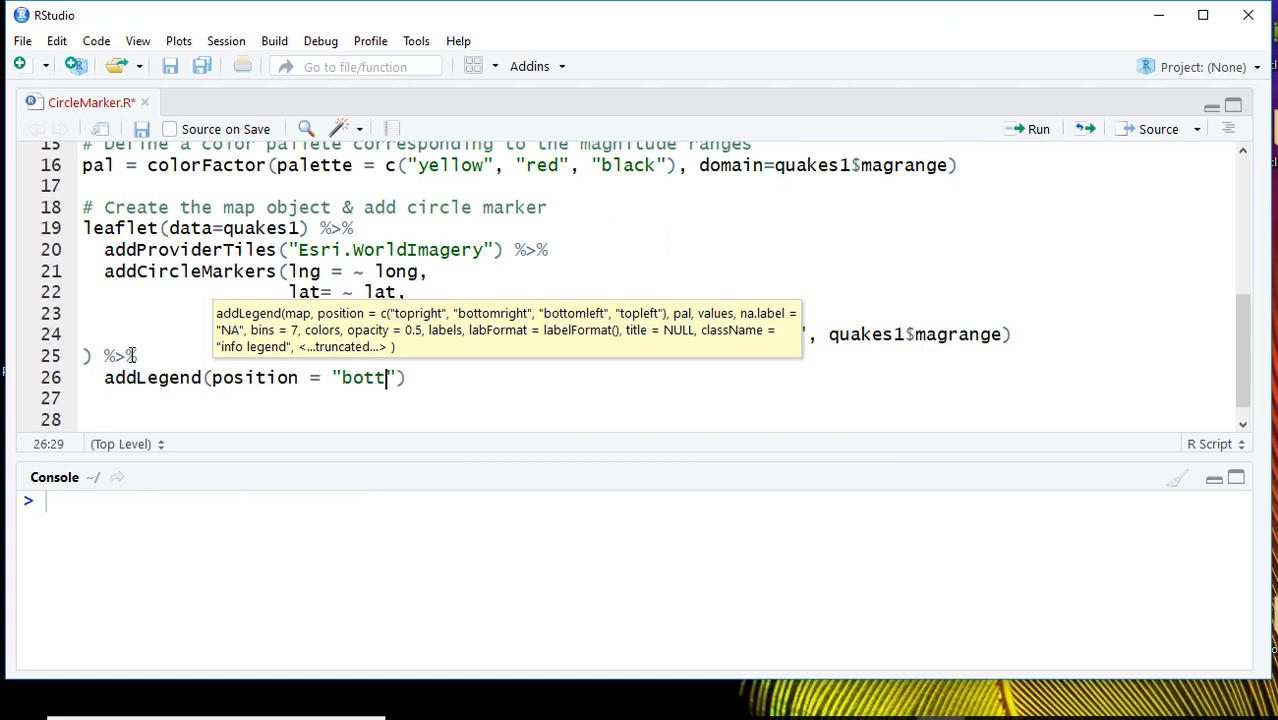
text(omright)
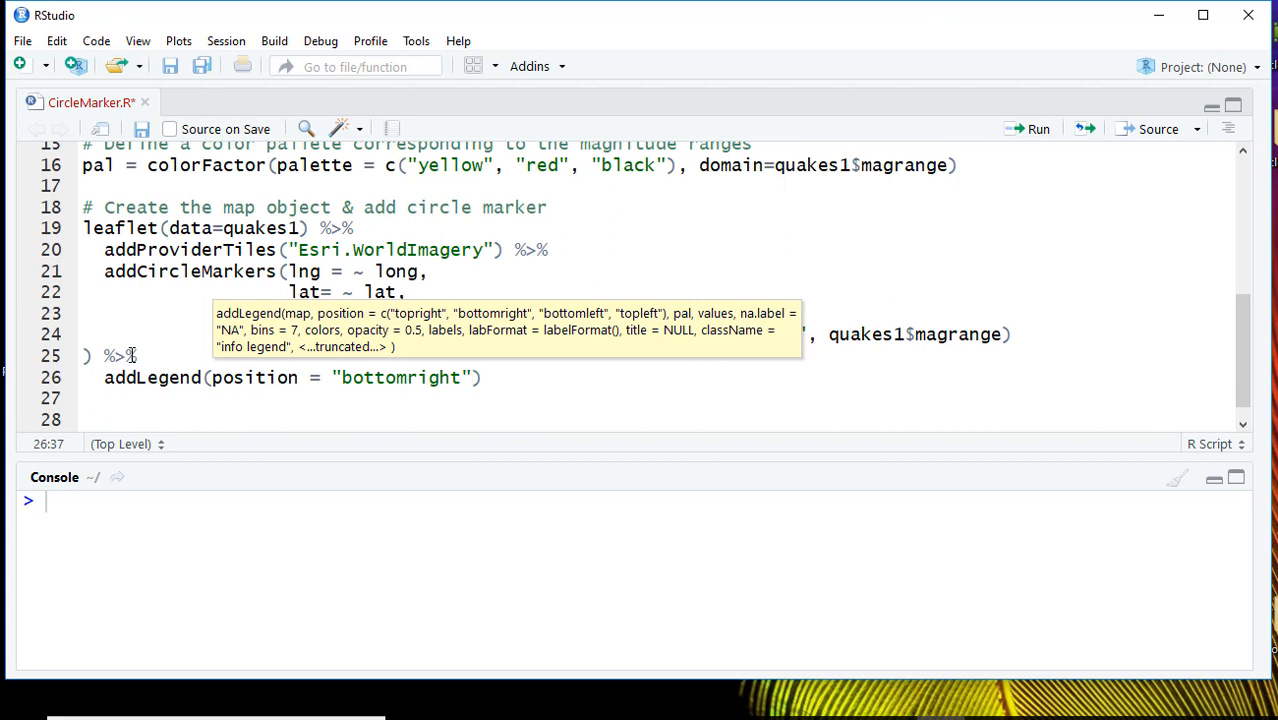
text(, pal =)
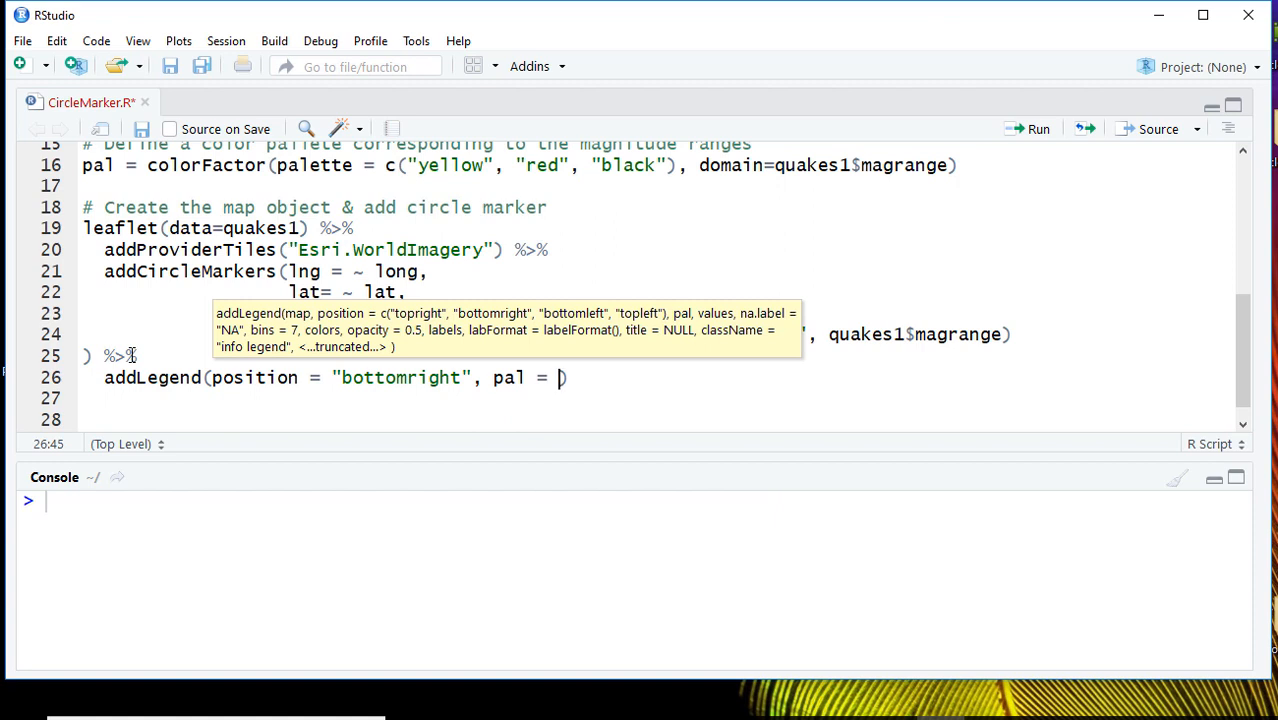
text(pal,)
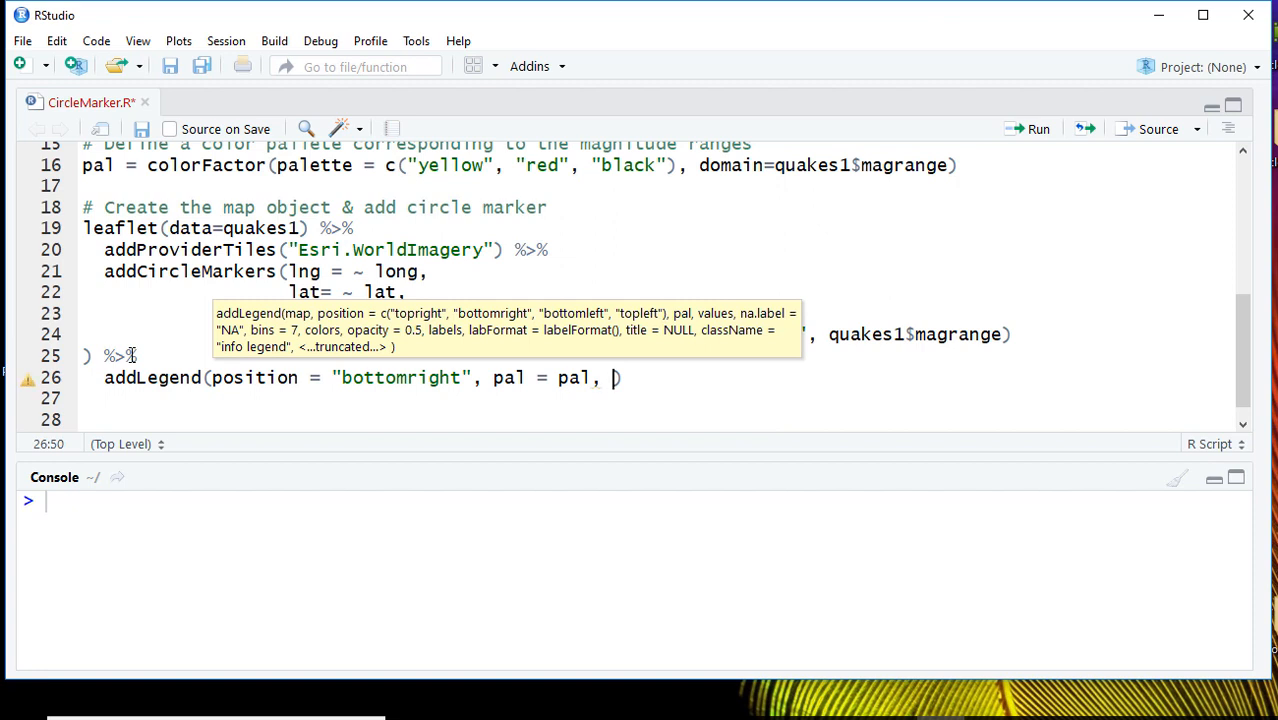
text(values =)
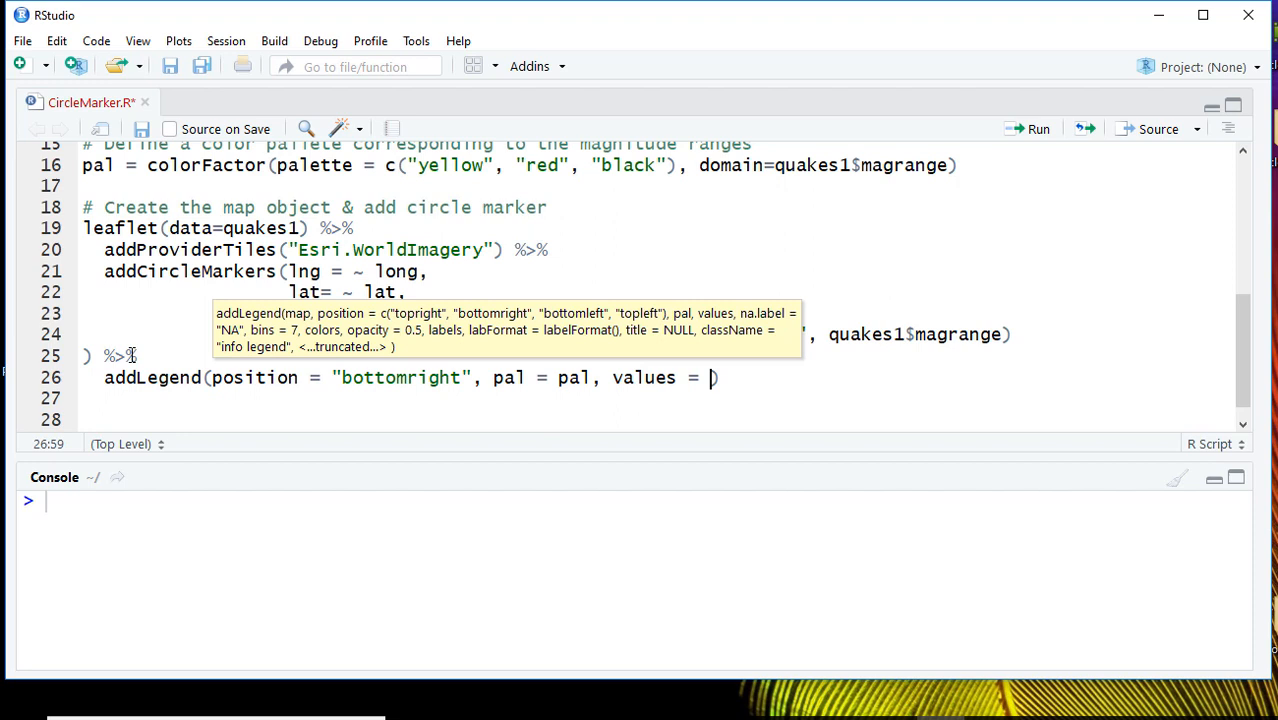
text(~ma)
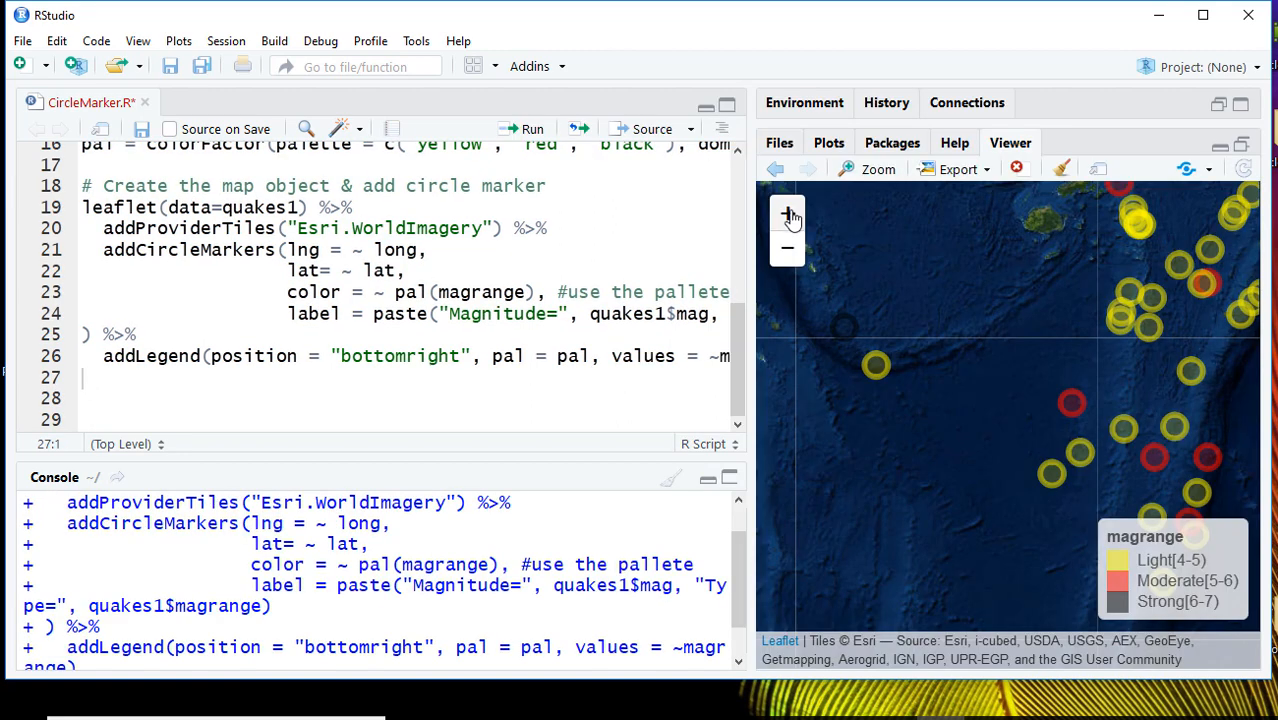
mouse_move(1030, 592)
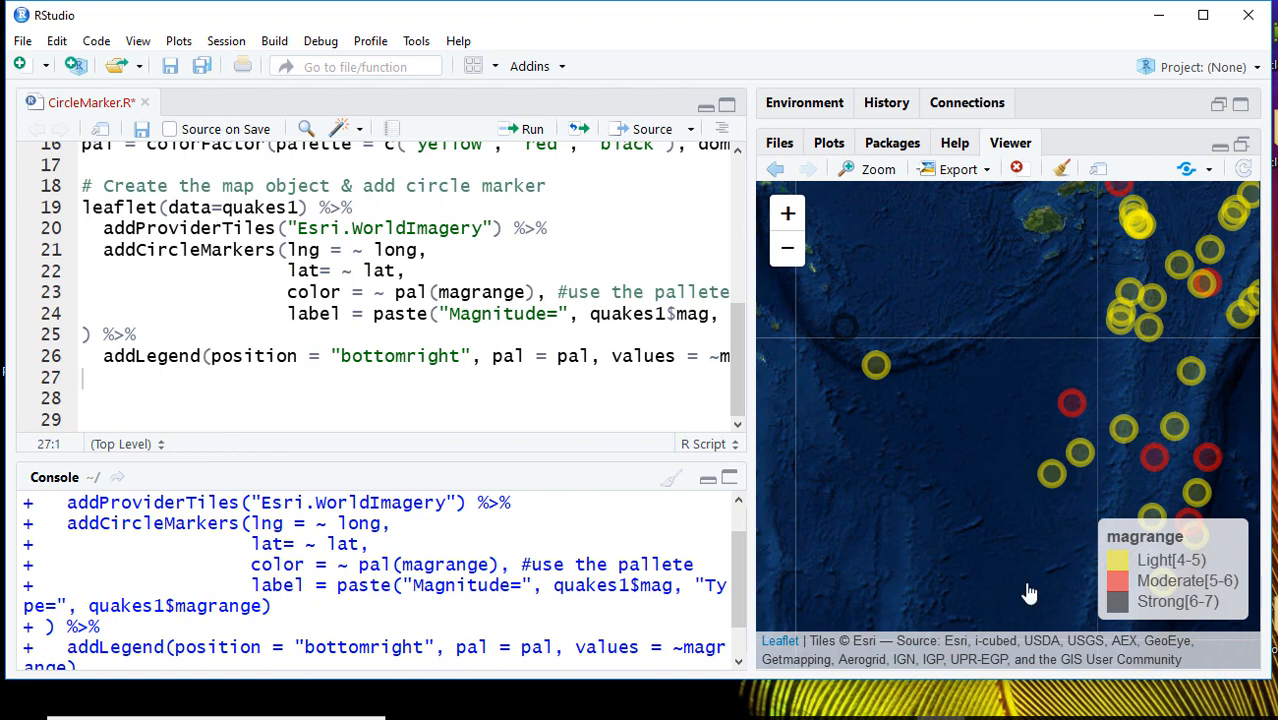
mouse_move(1138, 570)
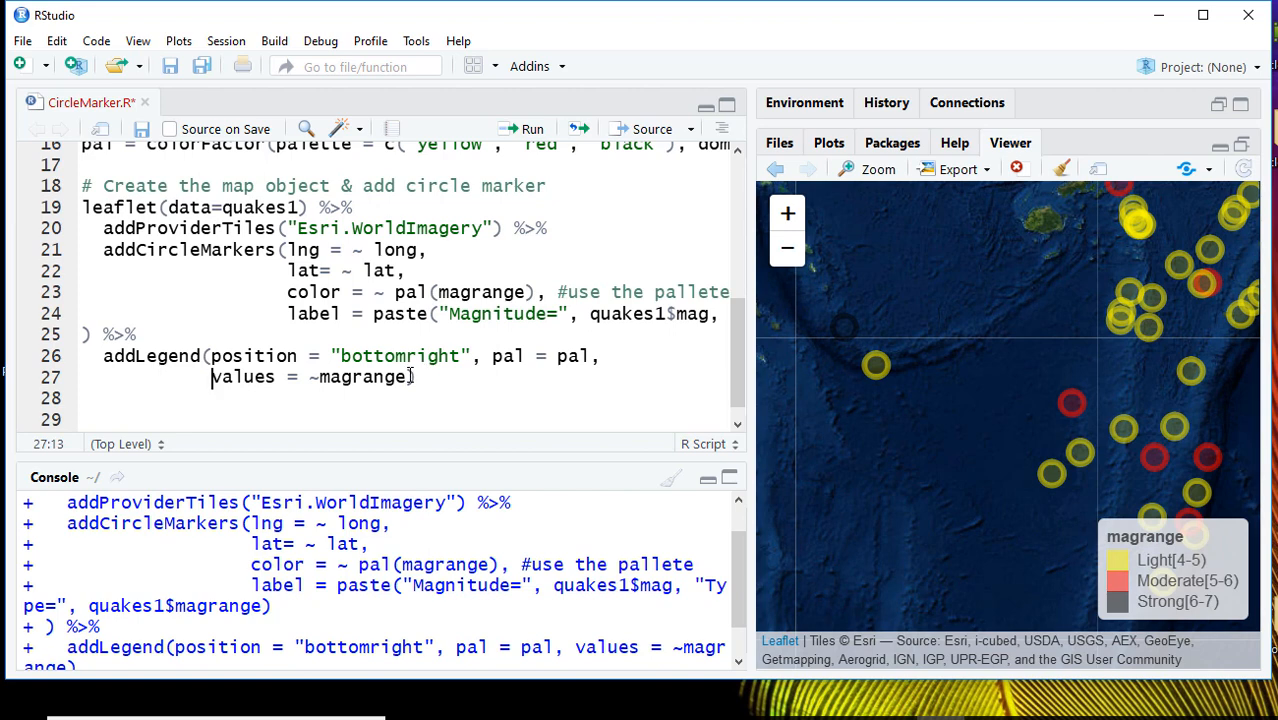
Step: Add title = "Magnitude" to the addLegend call
text(t))
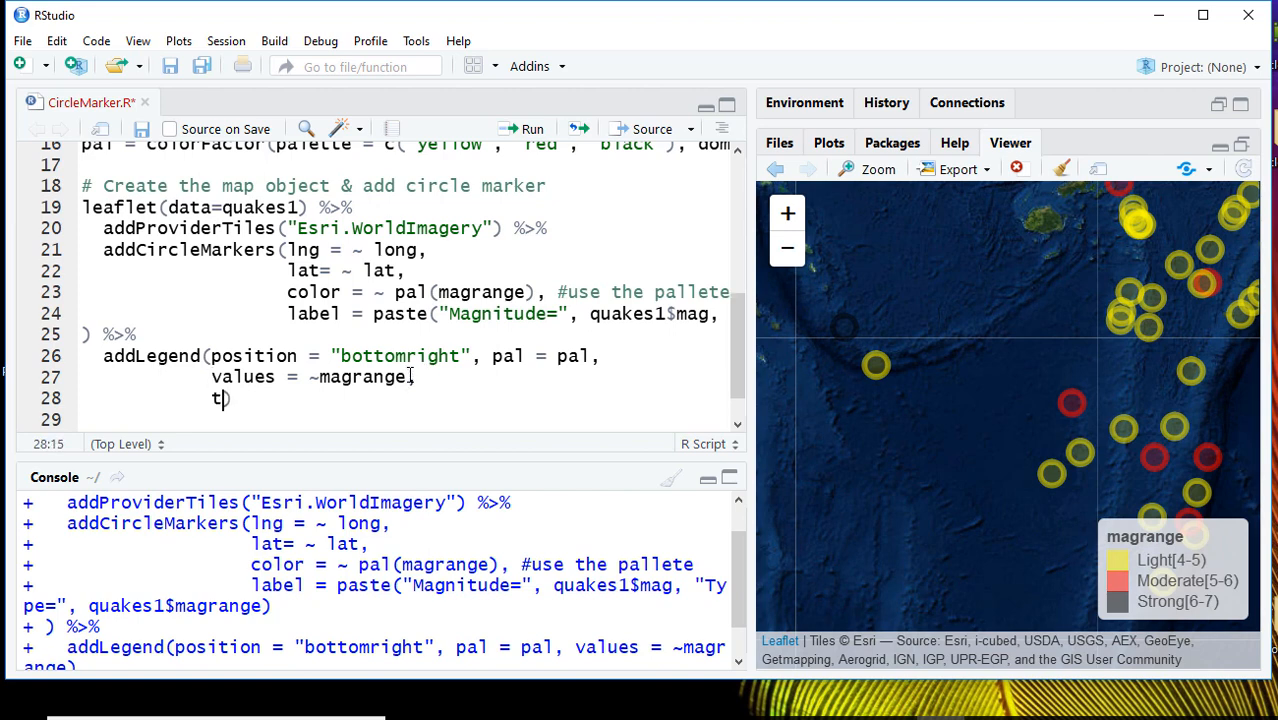
text(il)
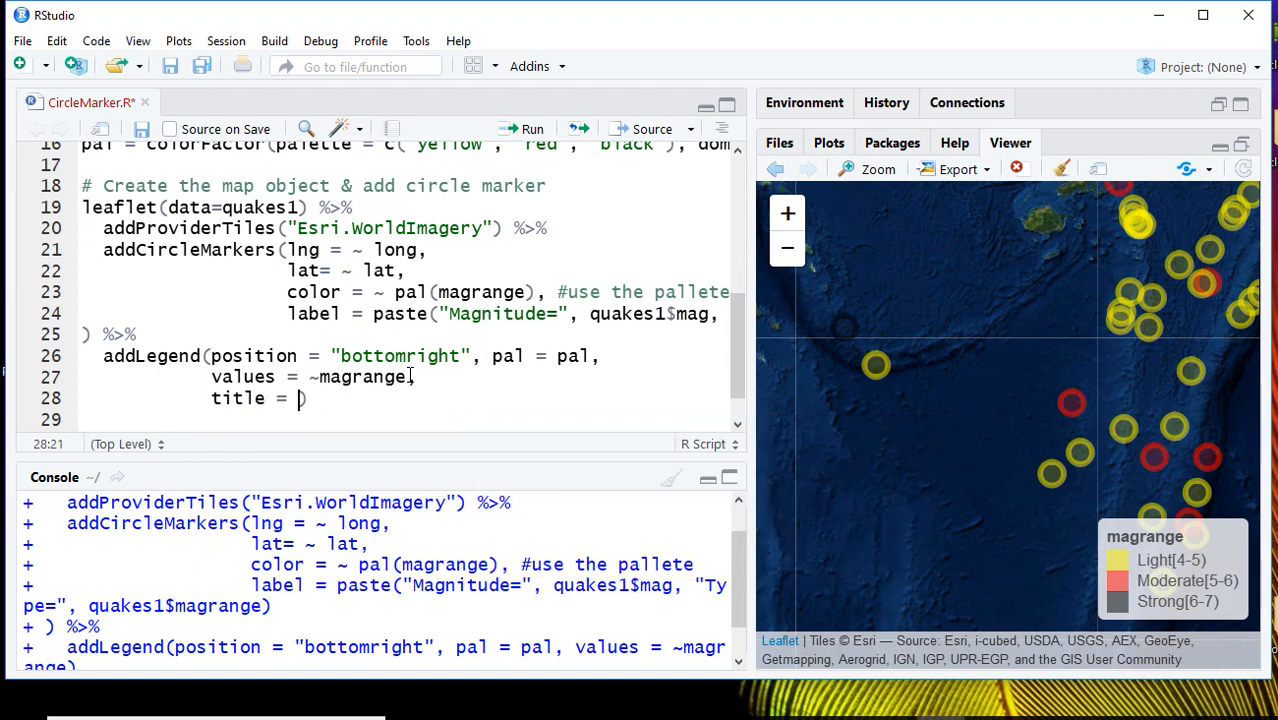
text("Magn")
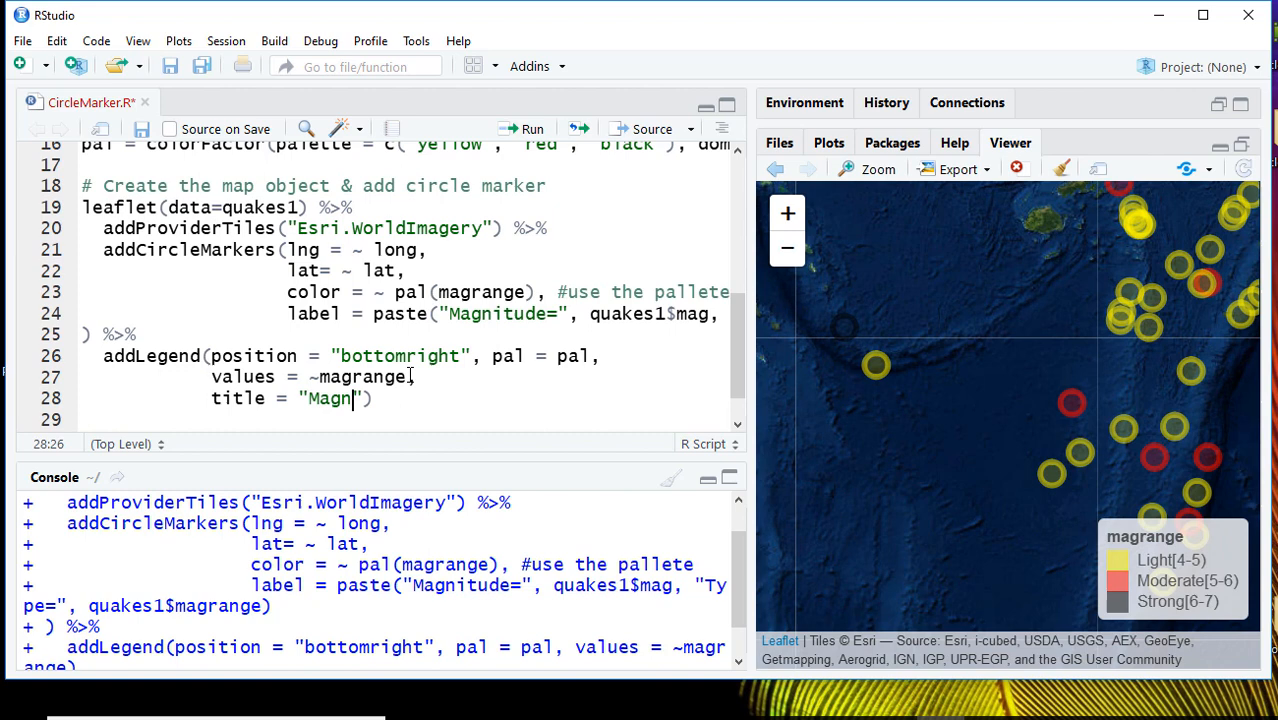
text(itude)
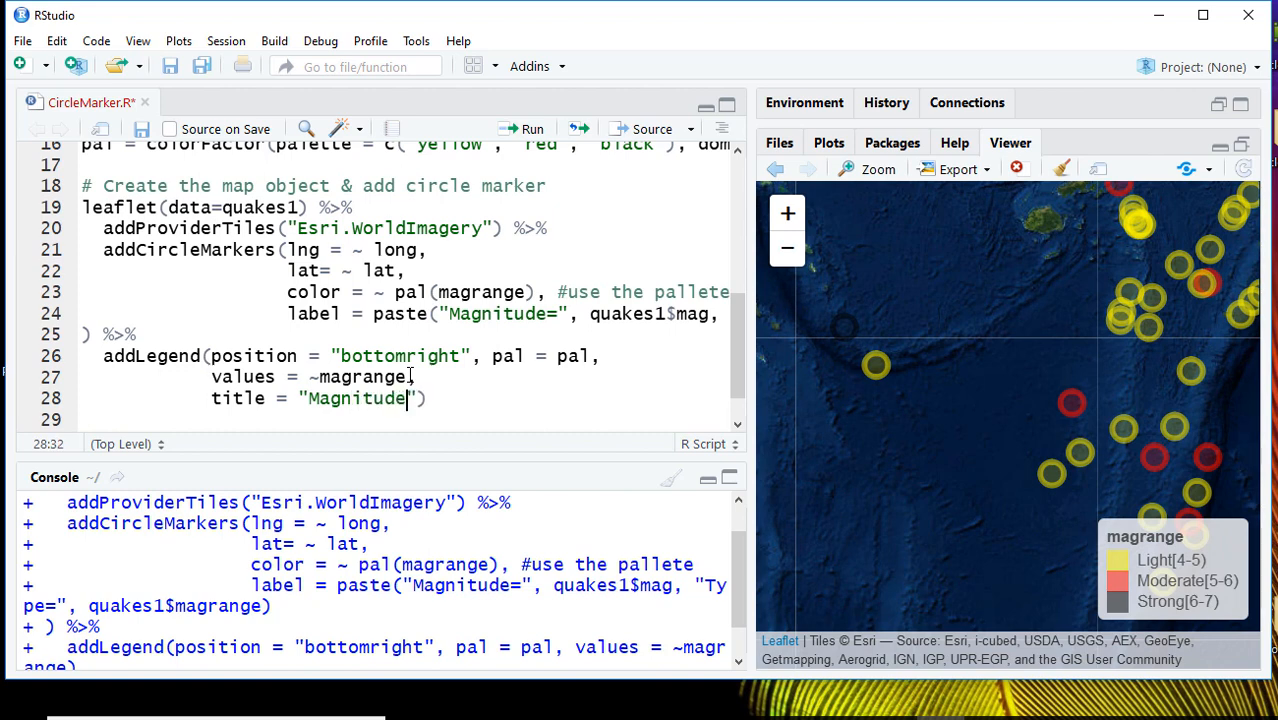
Step: Set the legend opacity to 1 and rerun the map to show a solid legend
text(O))
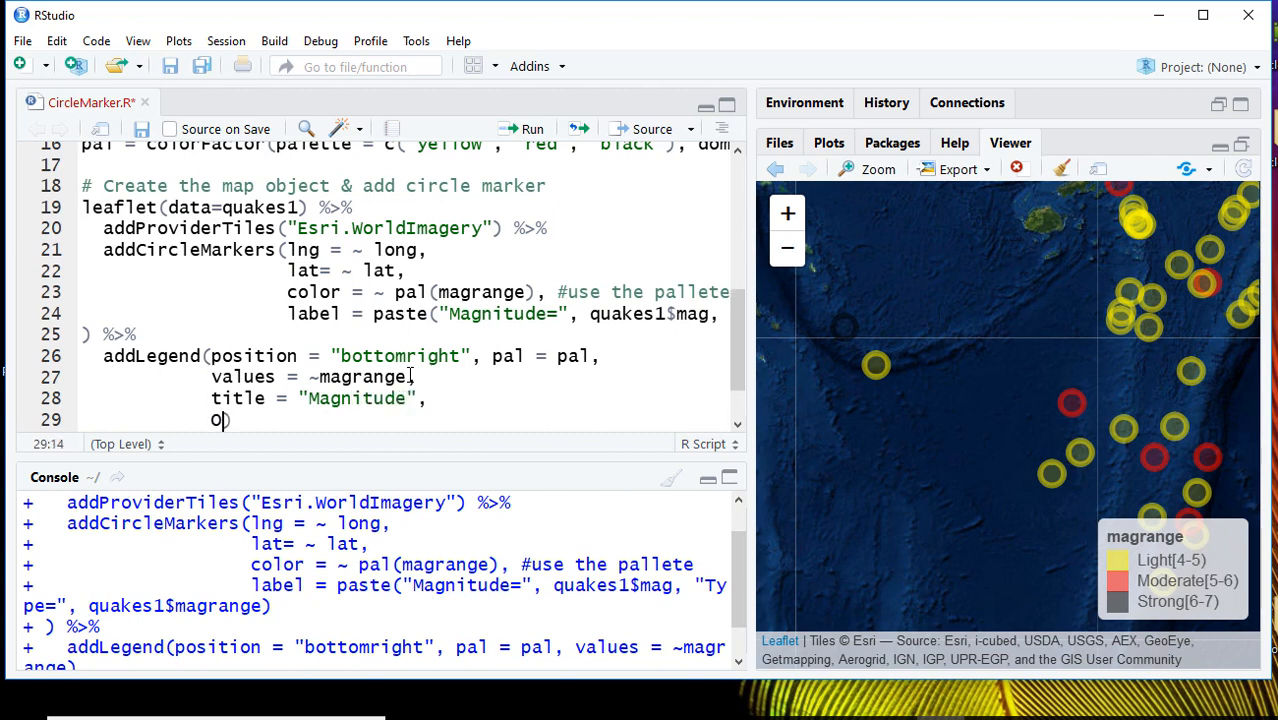
text(pacity=)
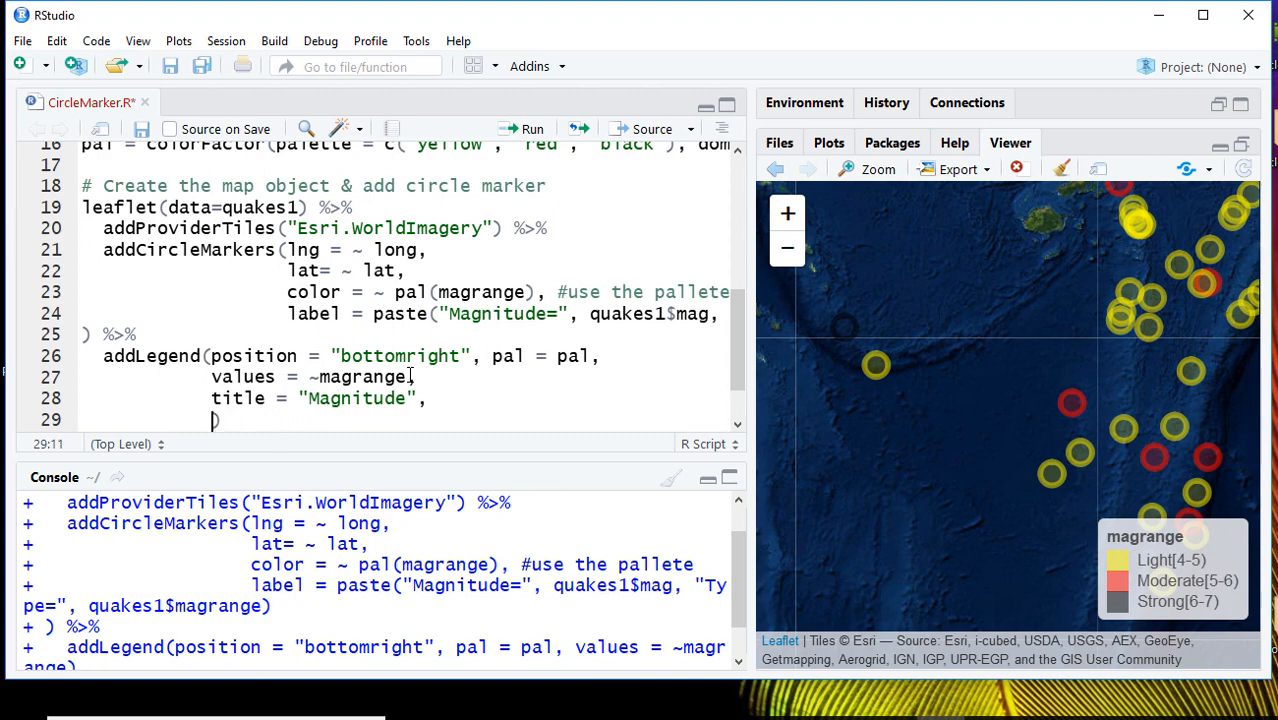
text(opacity = 1)
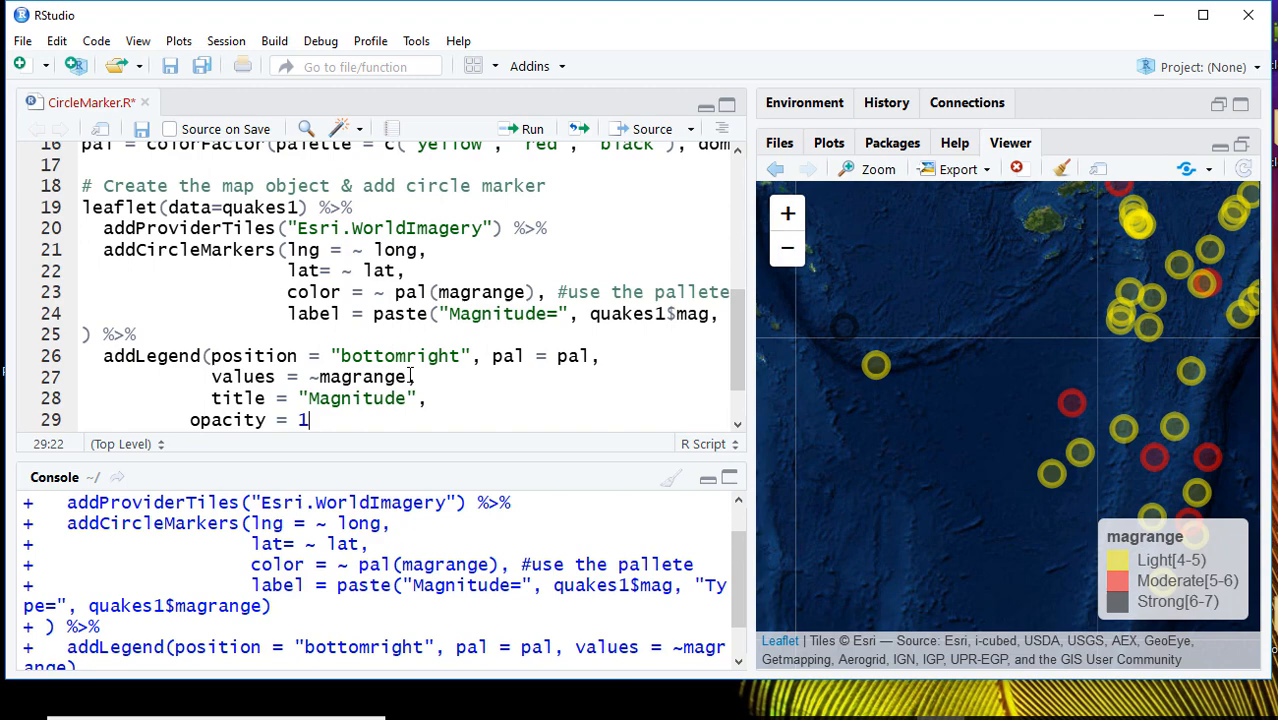
text())
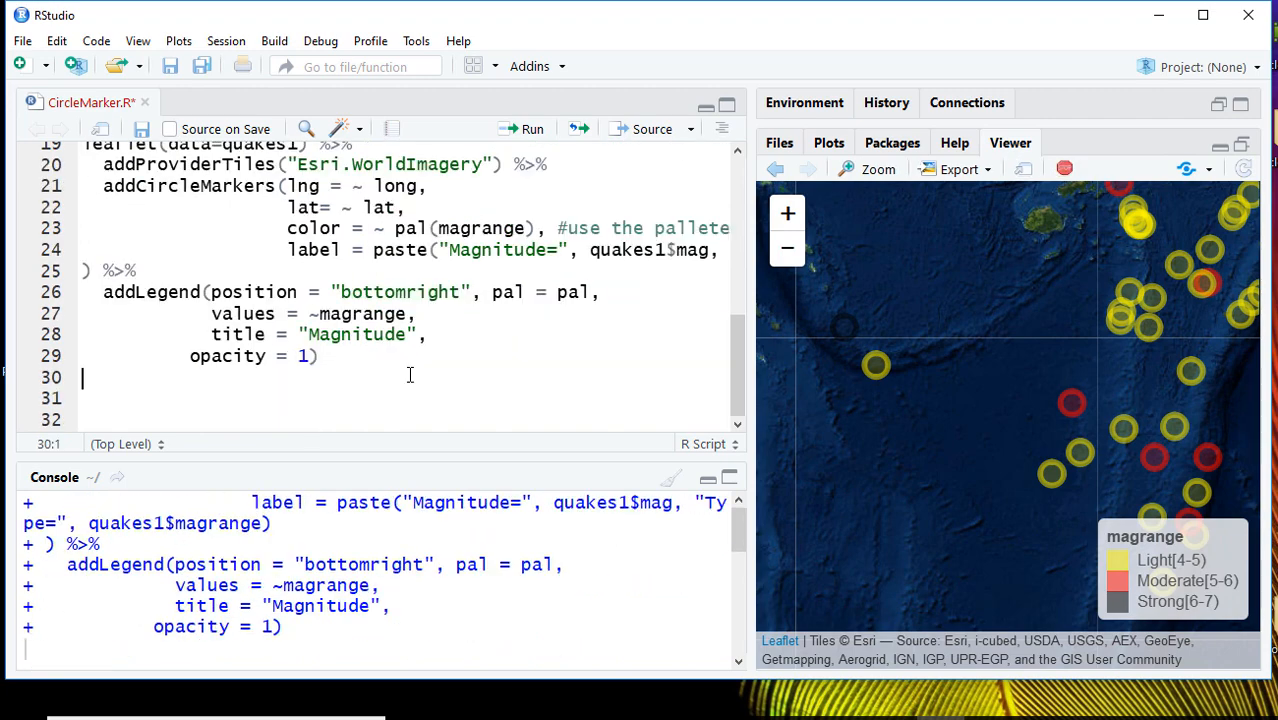
click(521, 128)
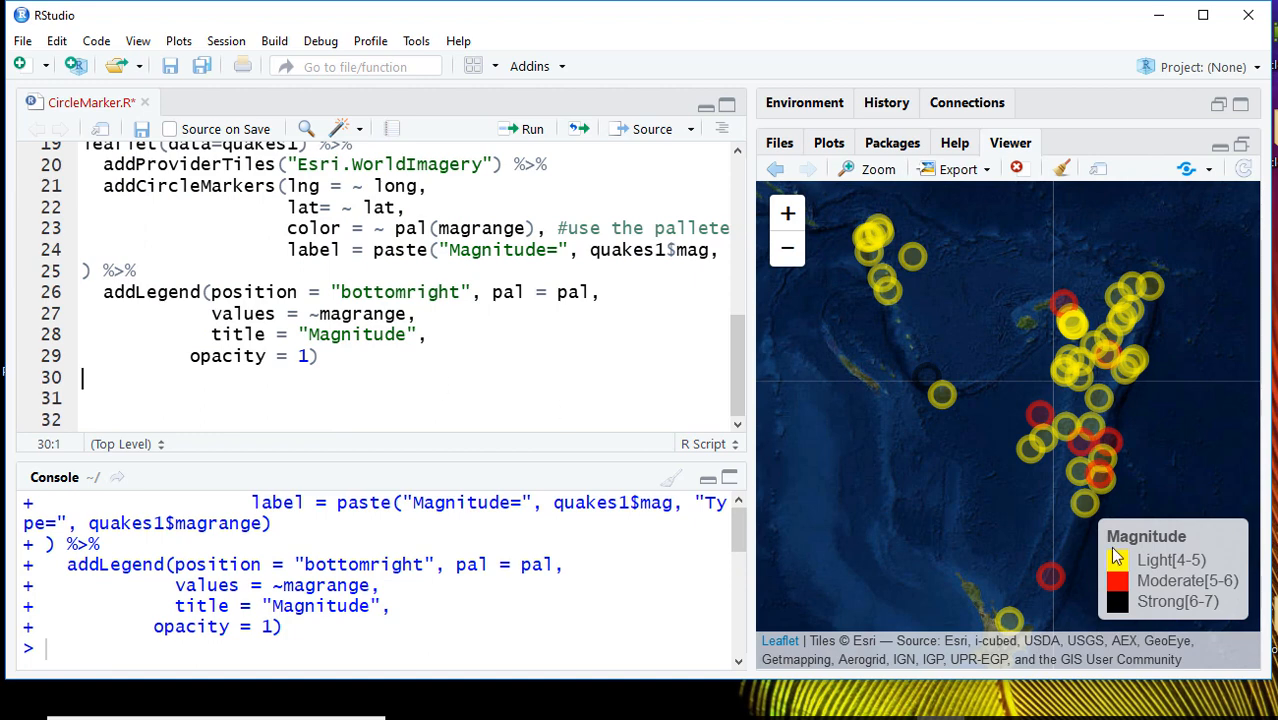